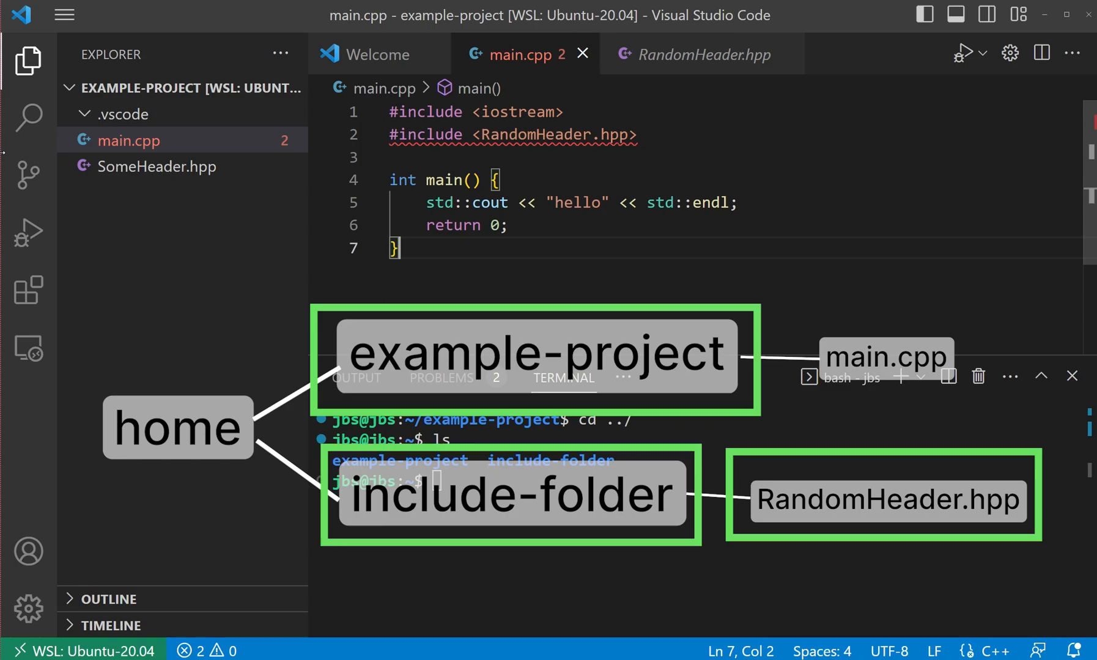
Review the installed extensions, including the C/C++ extension details
{"action": "left_click", "coordinate": [27, 290]}
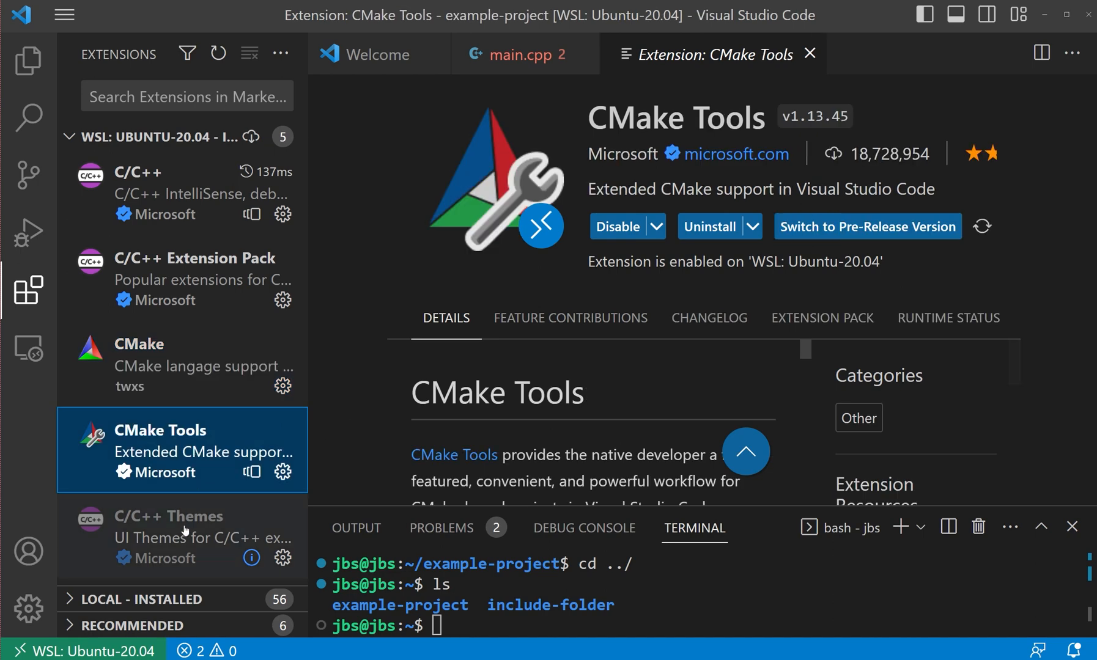
{"action": "left_click", "coordinate": [184, 516]}
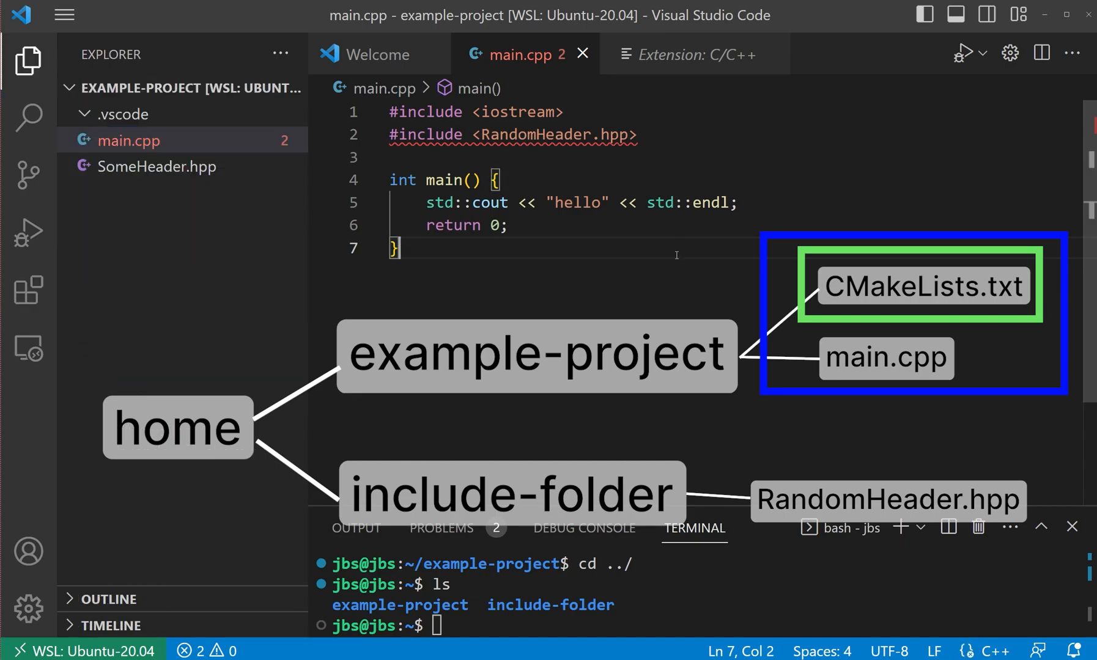
{"action": "mouse_move", "coordinate": [675, 260]}
{"action": "type", "text": ">cmake:"}
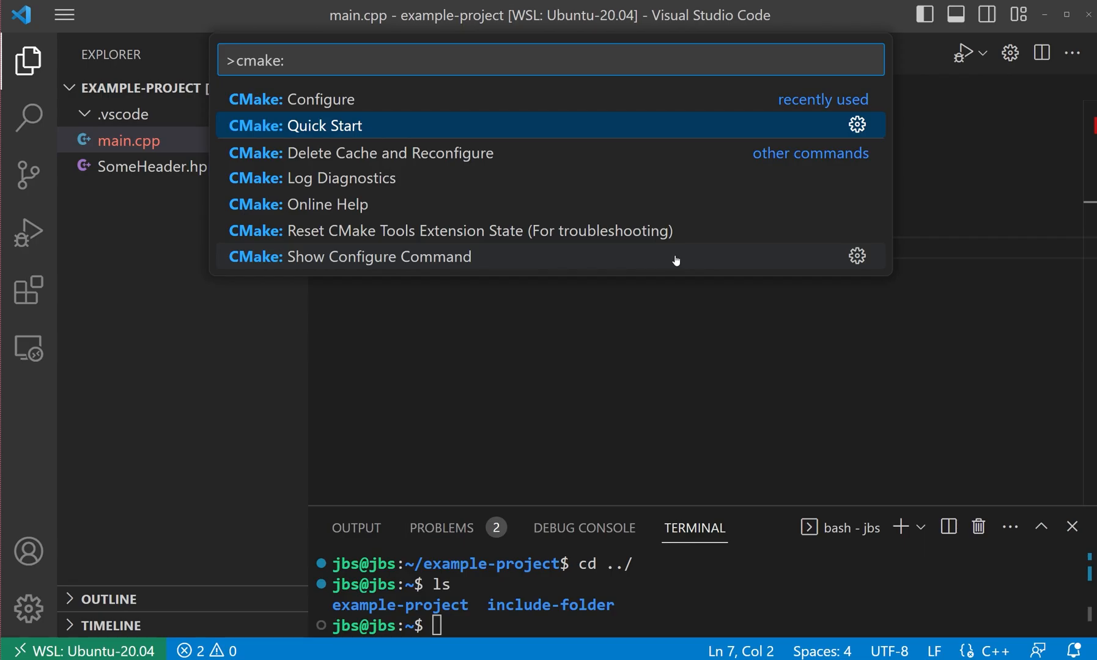
Run CMake Quick Start to generate an example_project executable target from main.cpp
{"action": "left_click", "coordinate": [324, 125]}
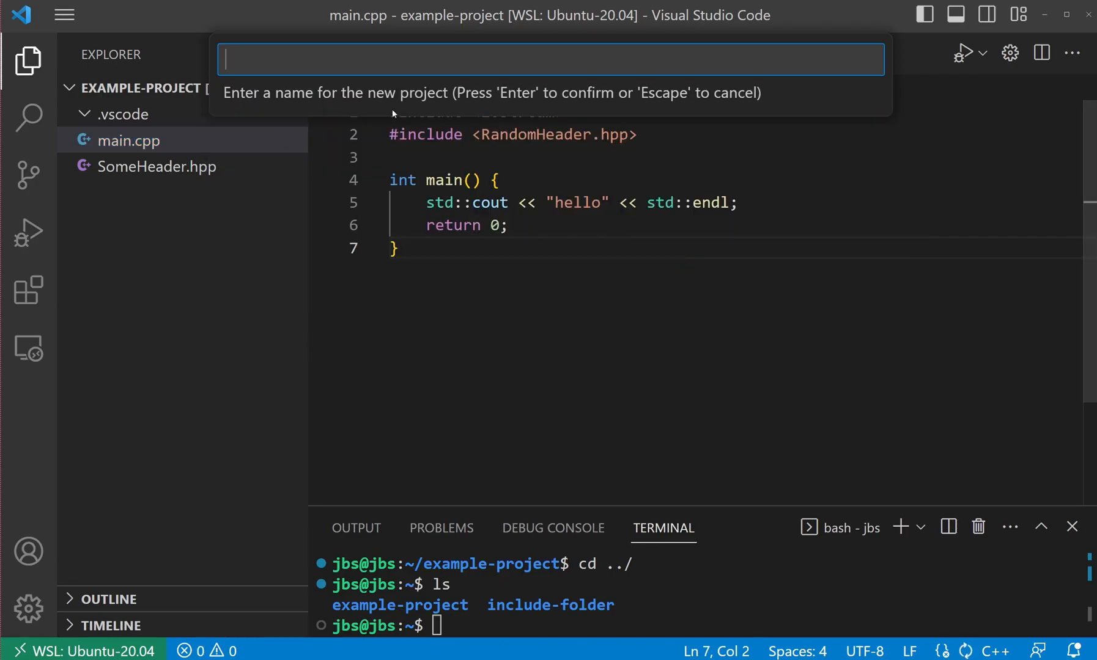
{"action": "type", "text": "exa"}
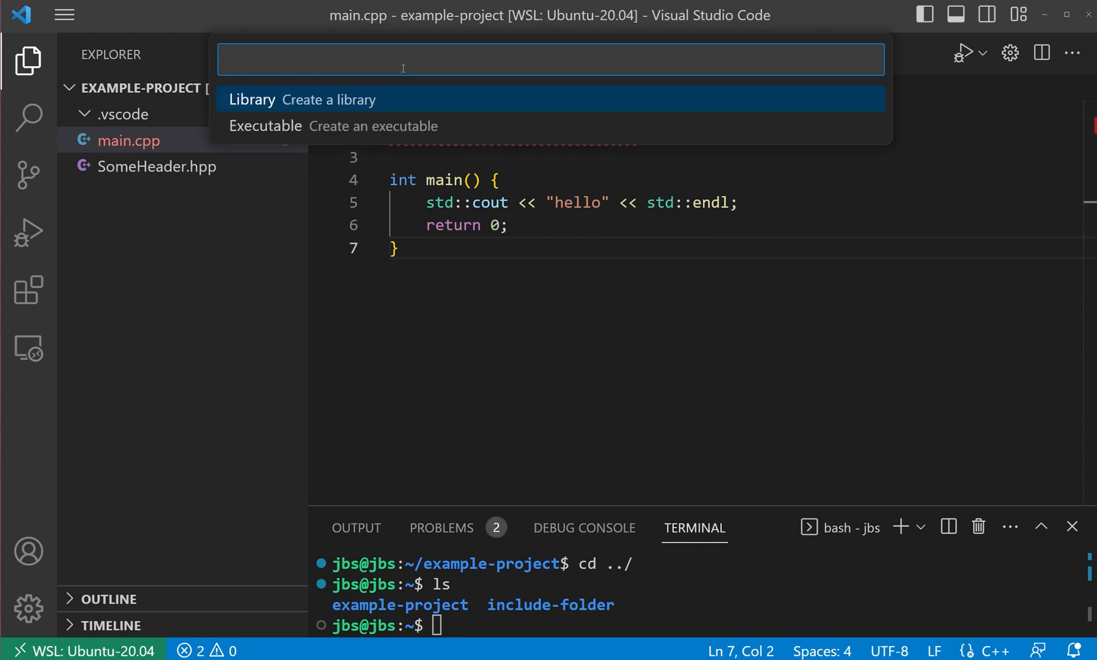
{"action": "mouse_move", "coordinate": [289, 132]}
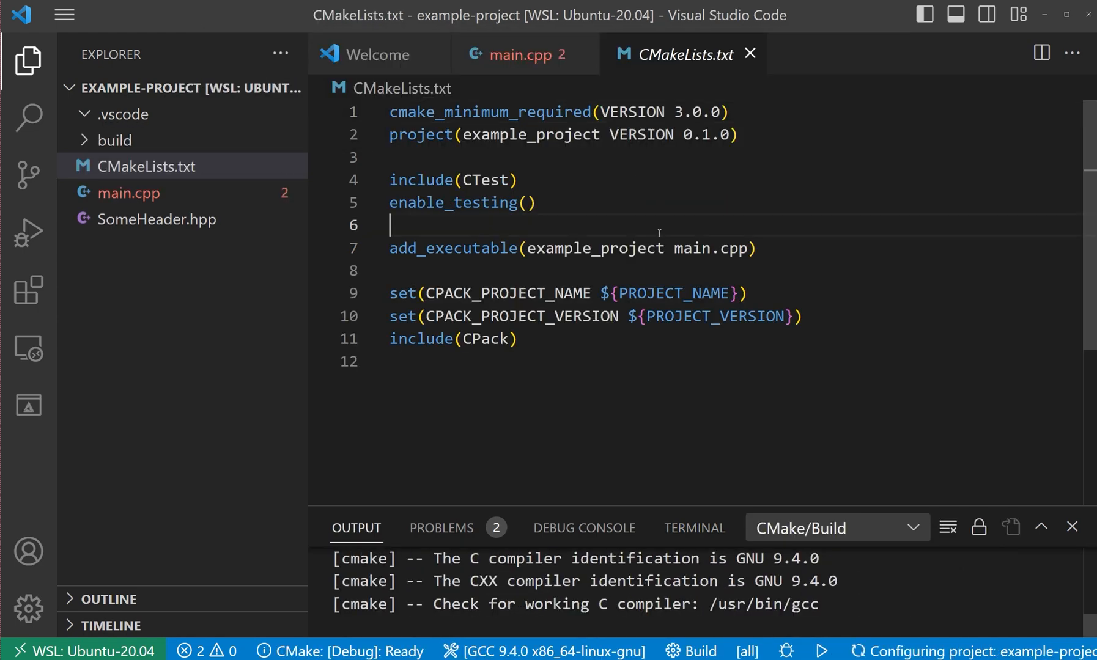
{"action": "key", "text": "Ctrl+a"}
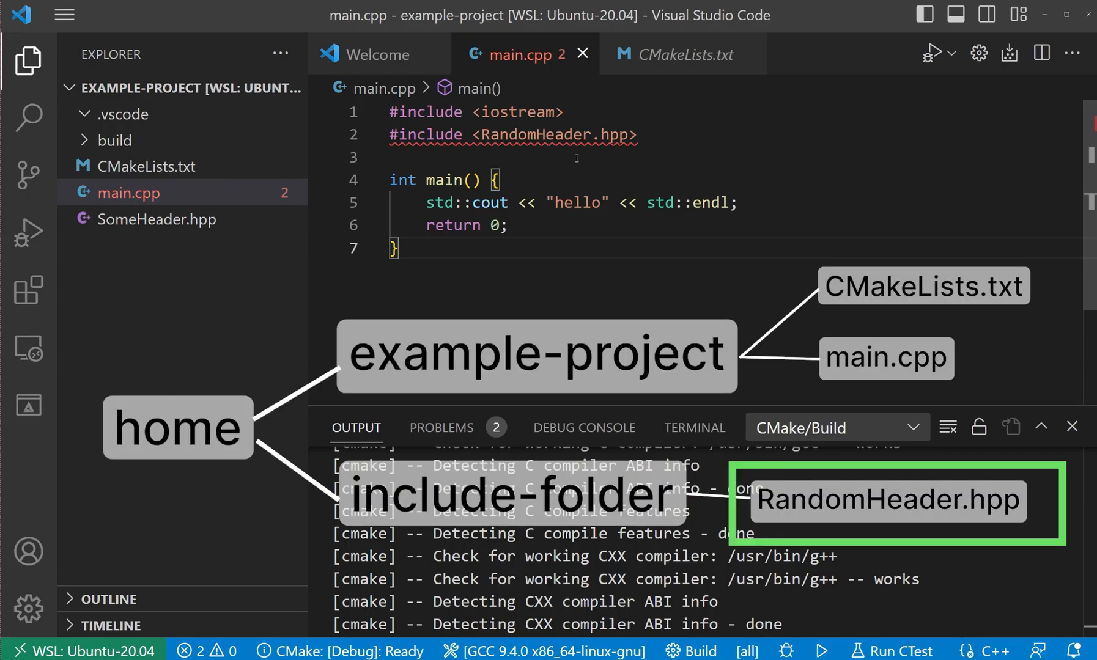
Replace the CTest/CPack lines in CMakeLists.txt with include_directories(/home/jbs/include-folder)
{"action": "left_click", "coordinate": [685, 54]}
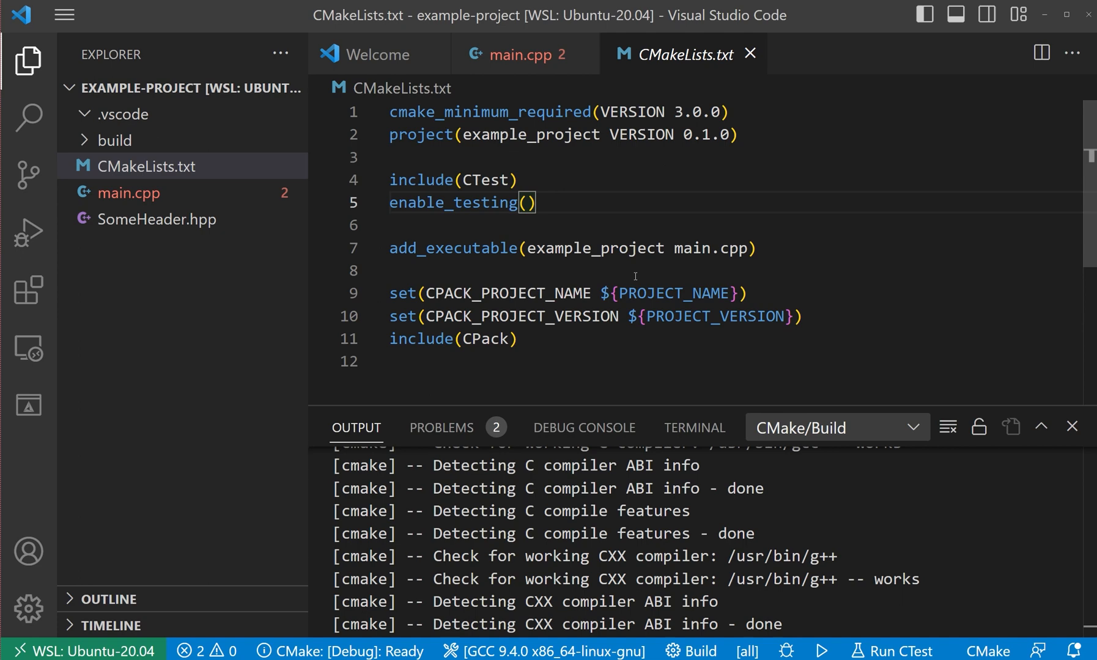
{"action": "left_click_drag", "start_coordinate": [390, 178], "coordinate": [537, 202]}
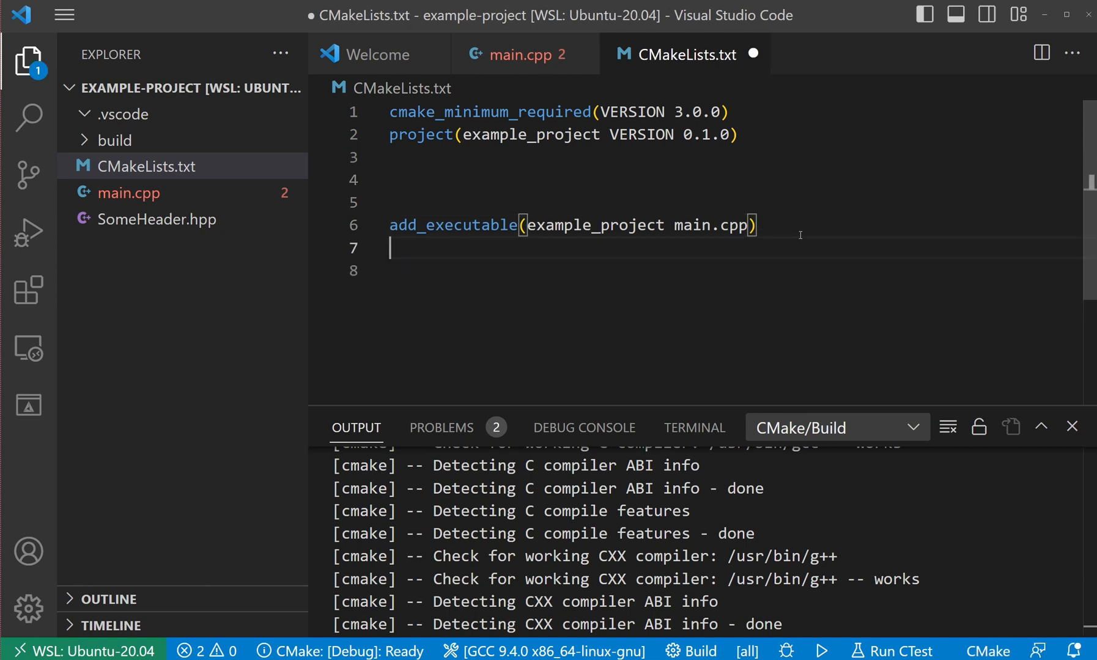
{"action": "type", "text": "include_directories()"}
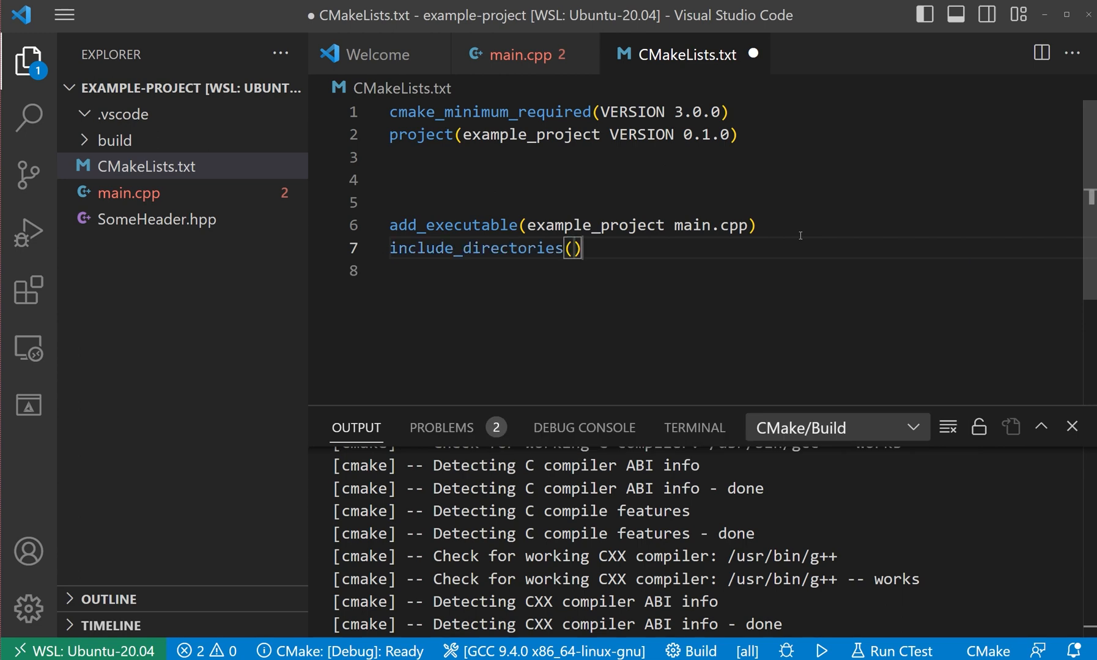
{"action": "type", "text": "/hom"}
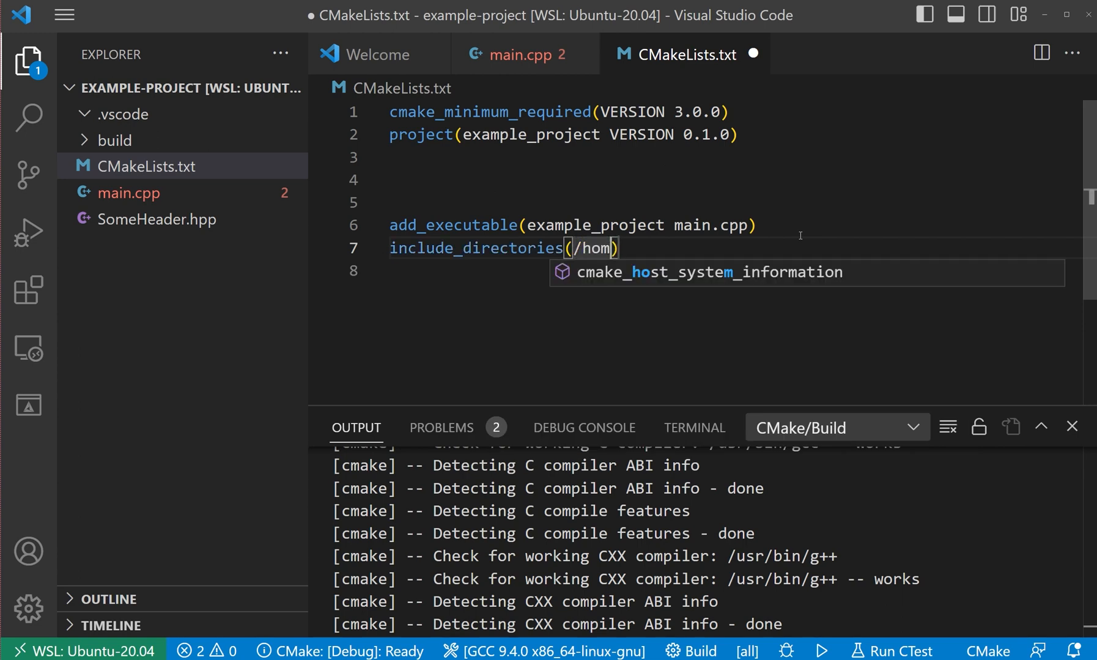
{"action": "type", "text": "e/jbs/include-folder"}
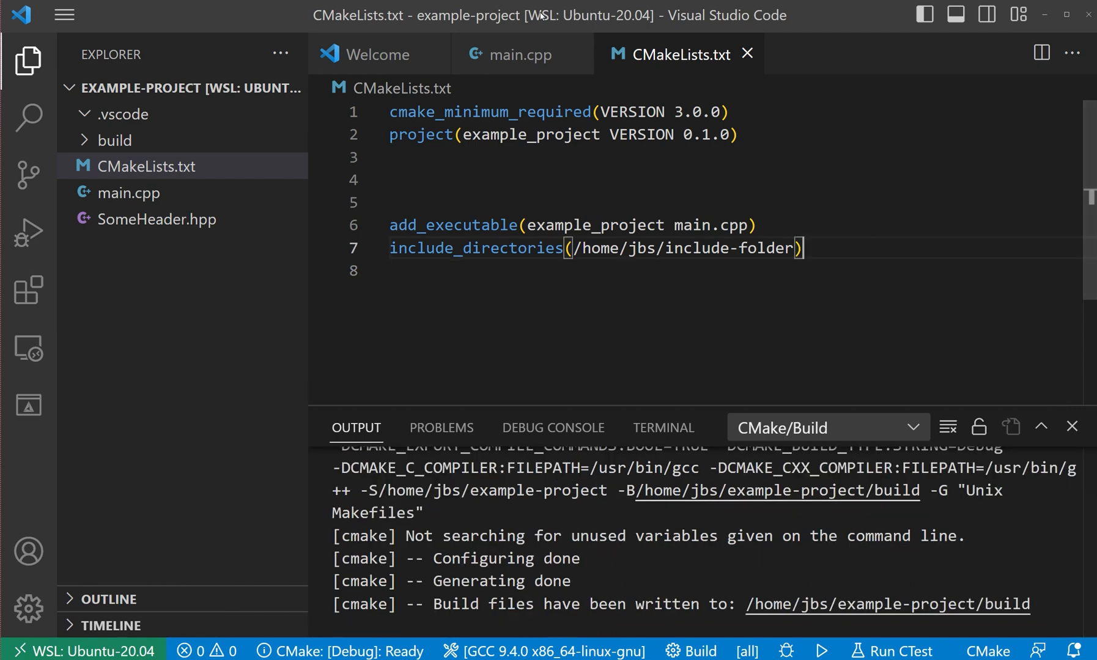
{"action": "left_click", "coordinate": [521, 54]}
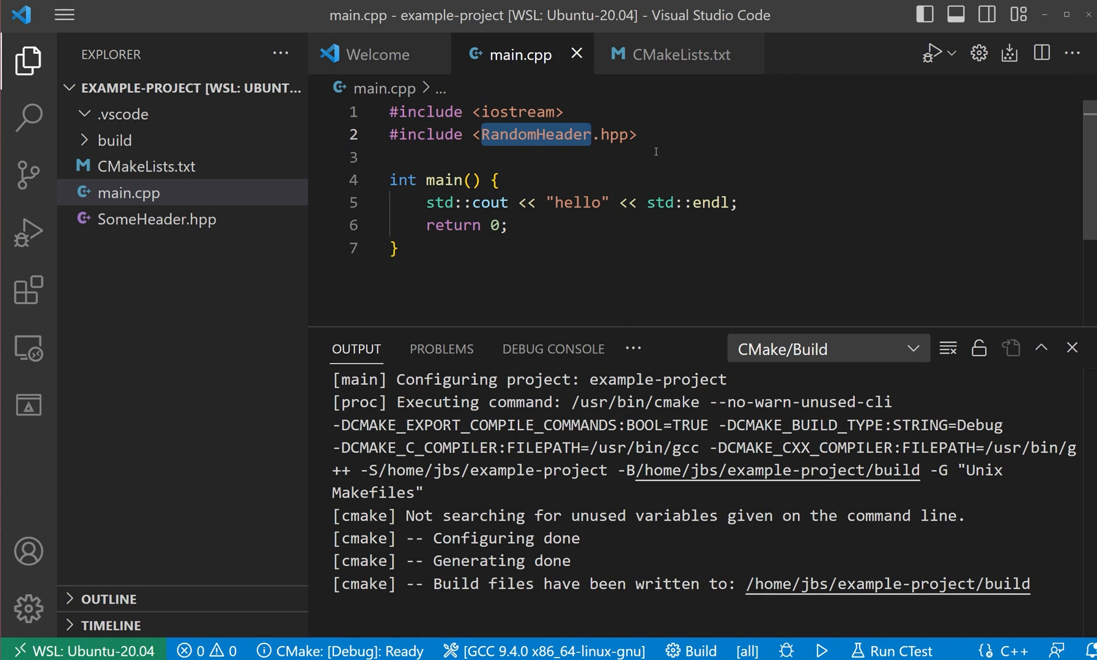
Build example_project via CMake: Build, finishing with exit code 0
{"action": "left_click", "coordinate": [397, 157]}
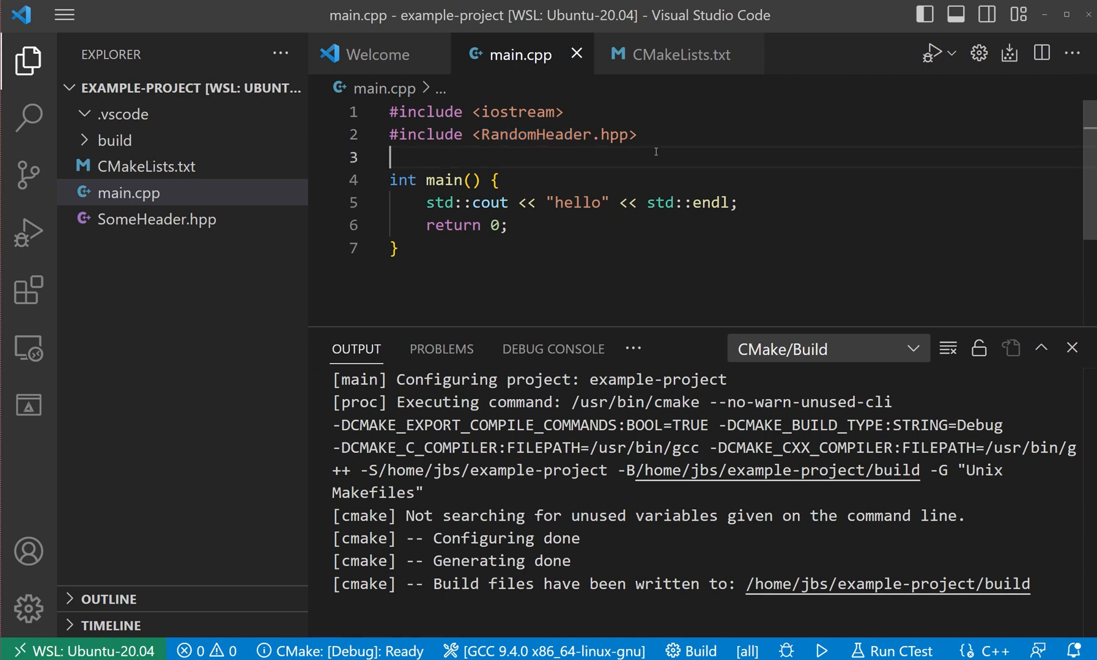
{"action": "type", "text": "cmake: build"}
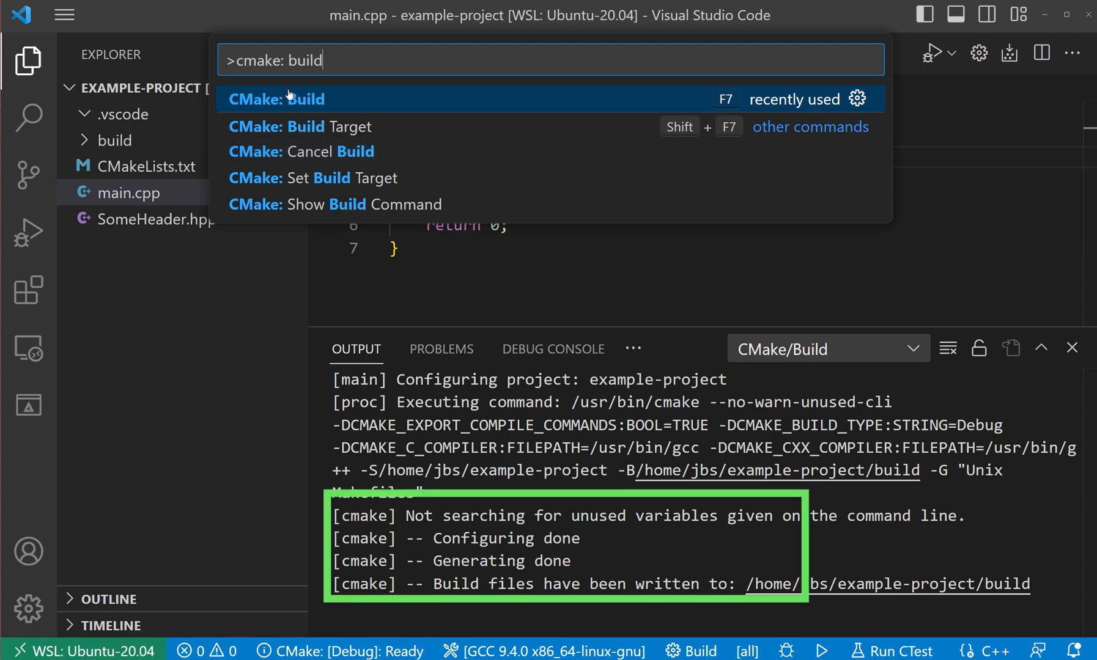
{"action": "left_click", "coordinate": [276, 99]}
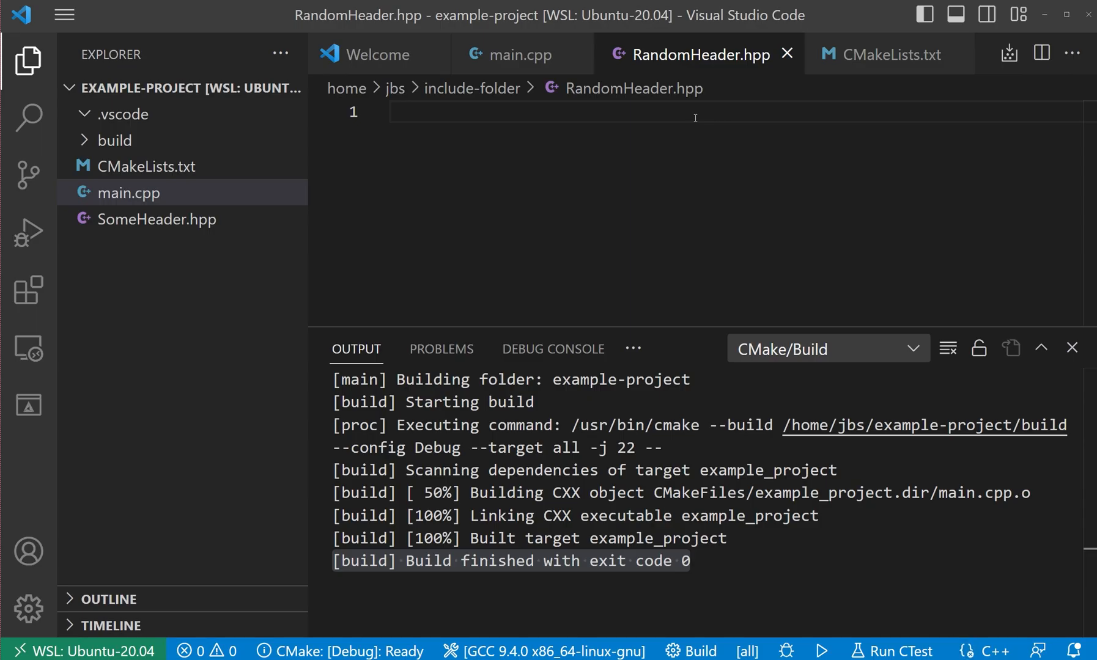
Define int a = 5; in RandomHeader.hpp and make main.cpp print "hello " << a, then save
{"action": "type", "text": "#"}
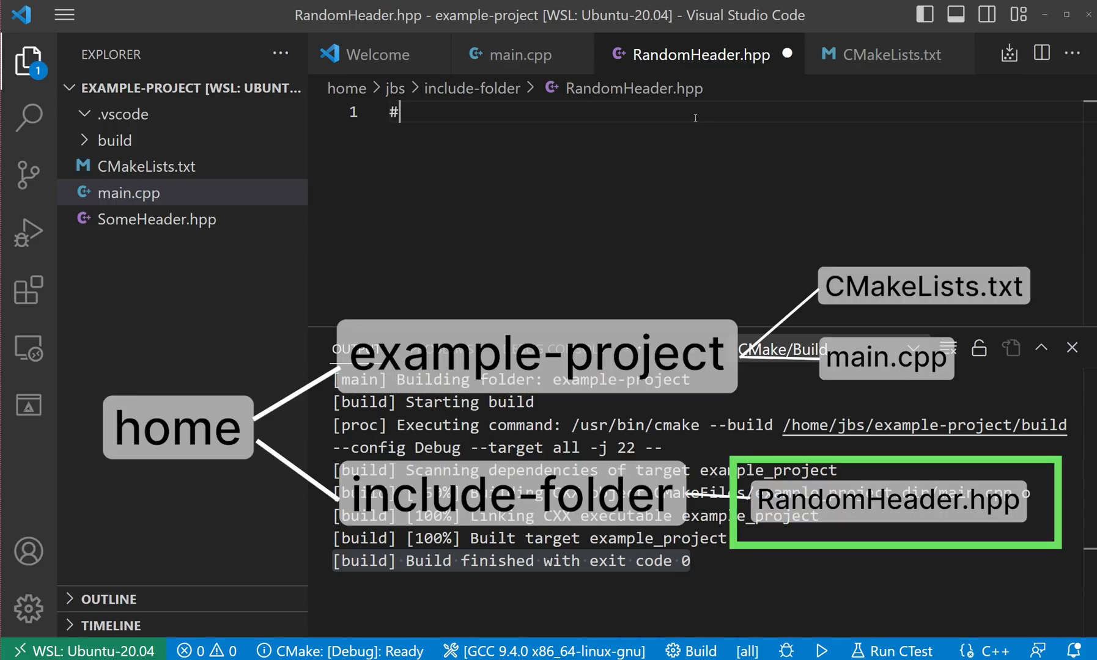
{"action": "type", "text": "int a = 5;"}
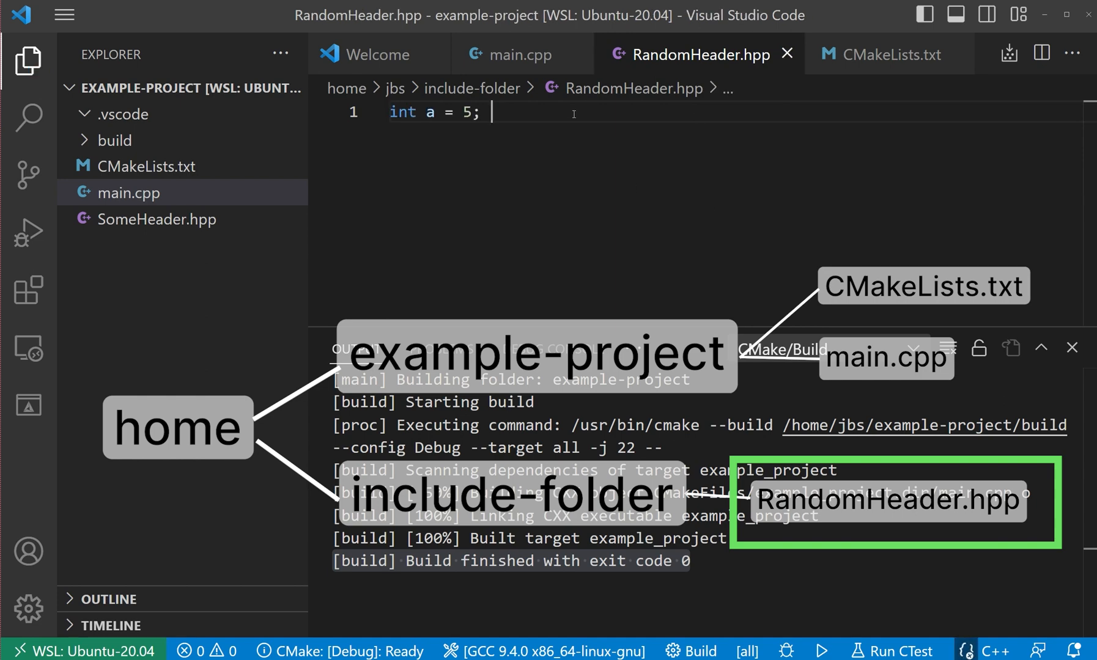
{"action": "left_click", "coordinate": [521, 54]}
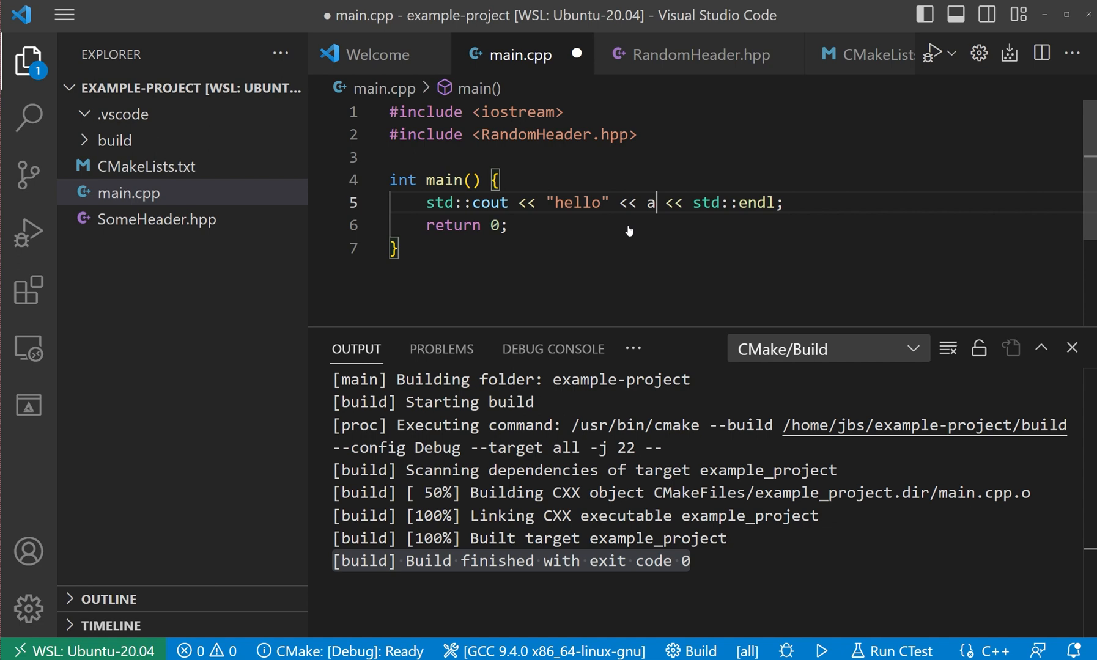
{"action": "key", "text": "Ctrl+s"}
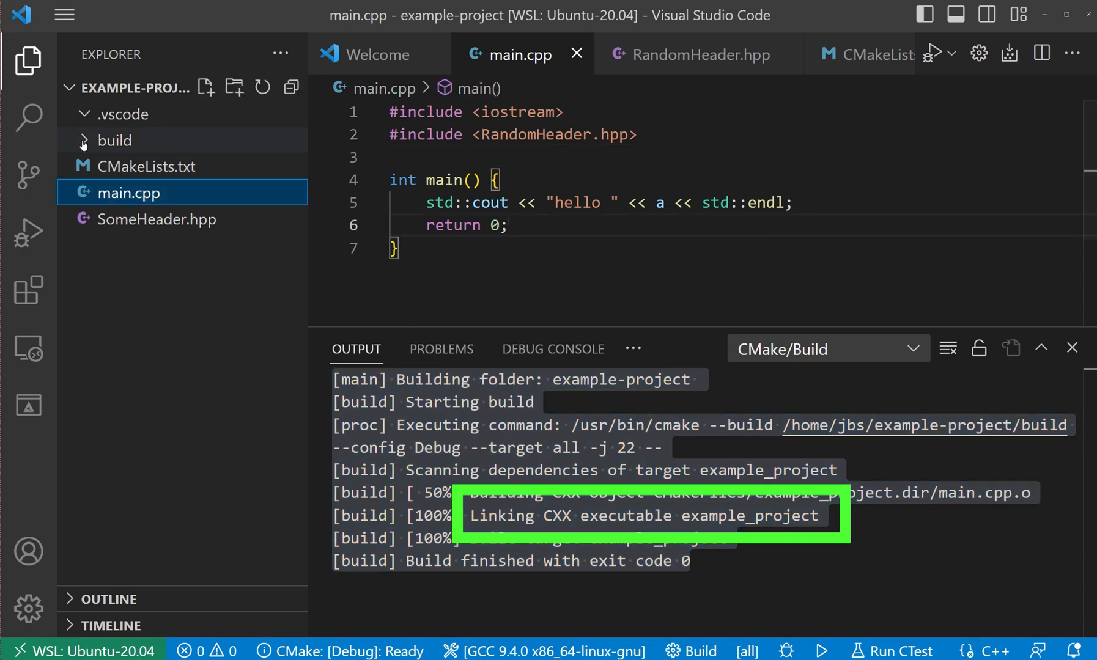
Run ./example_project from the build folder in the terminal, printing hello 5
{"action": "left_click", "coordinate": [114, 140]}
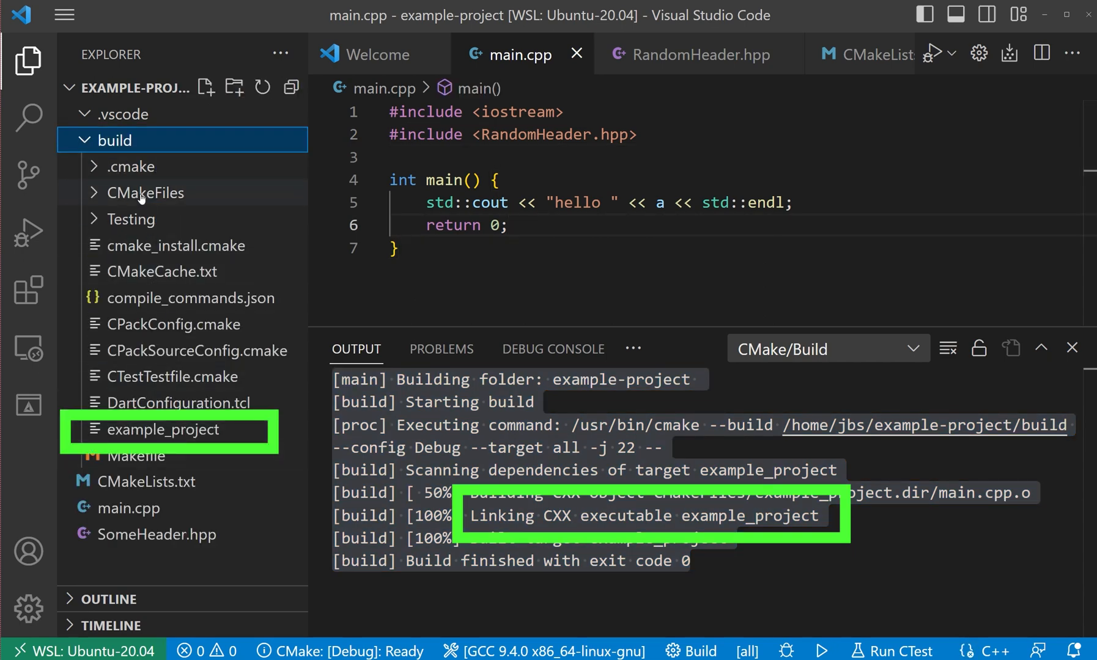
{"action": "left_click", "coordinate": [634, 349]}
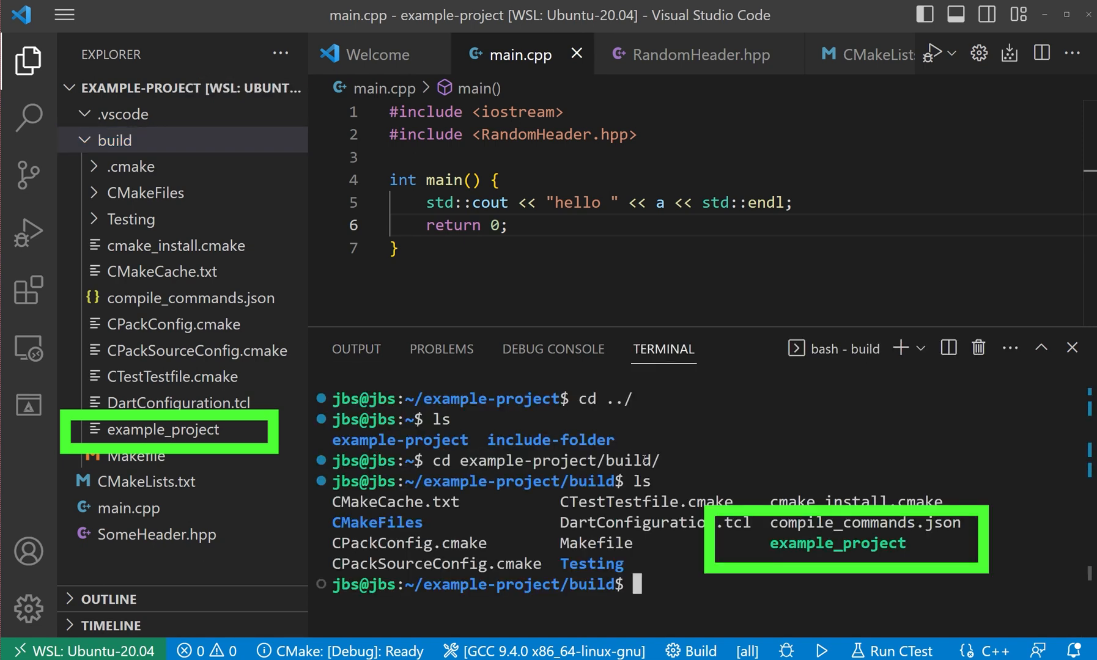
{"action": "type", "text": "."}
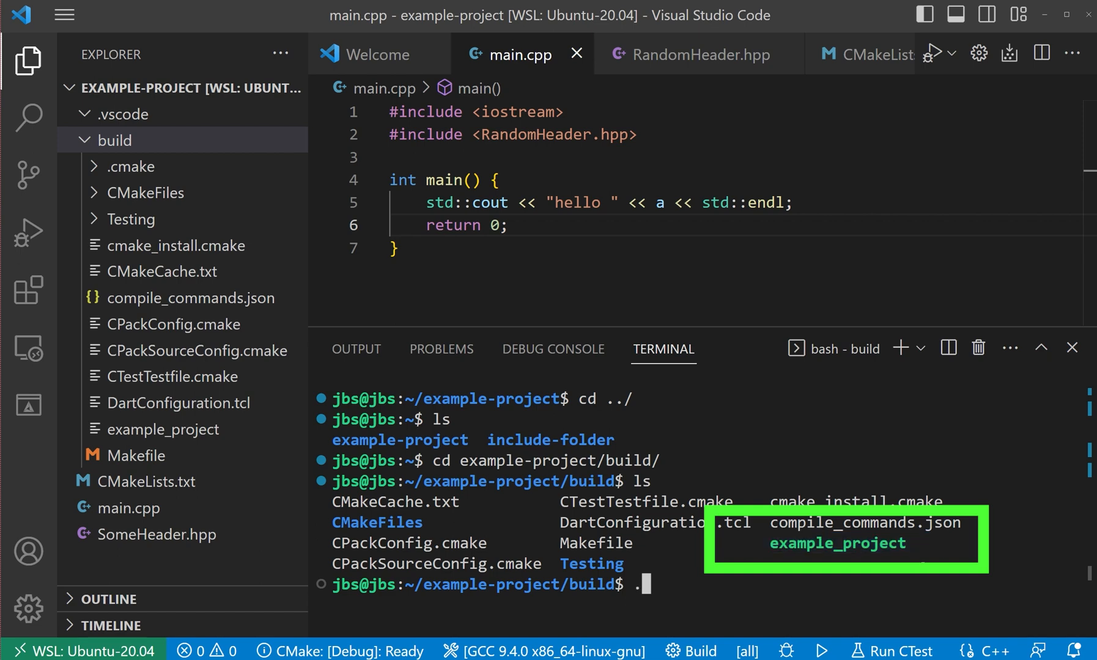
{"action": "type", "text": "./example_project"}
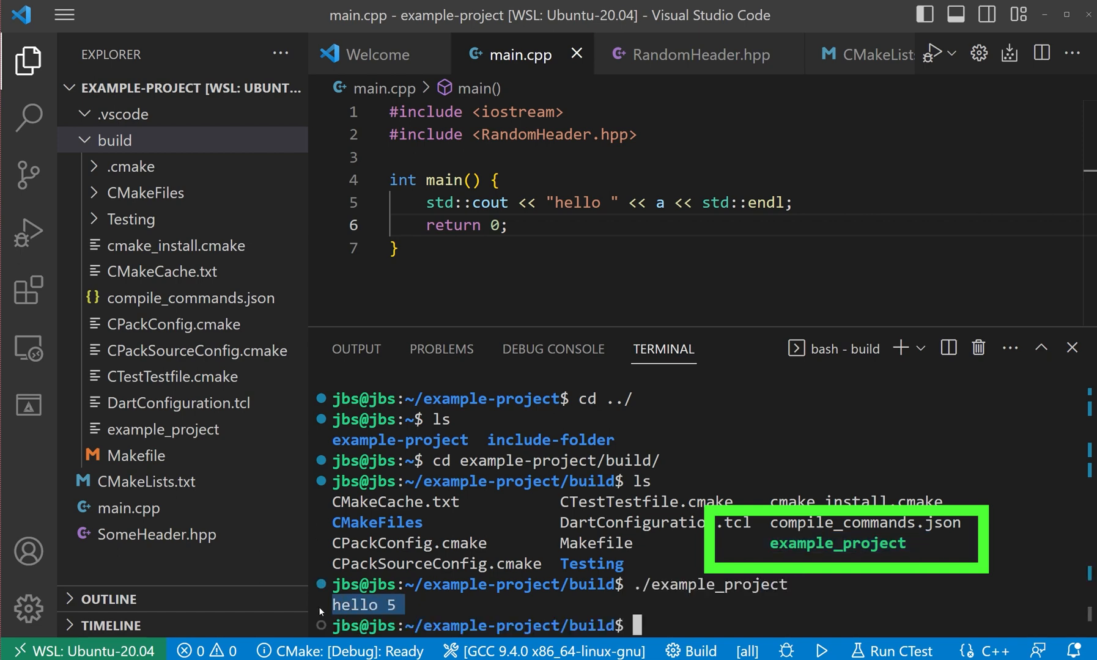
{"action": "mouse_move", "coordinate": [843, 481]}
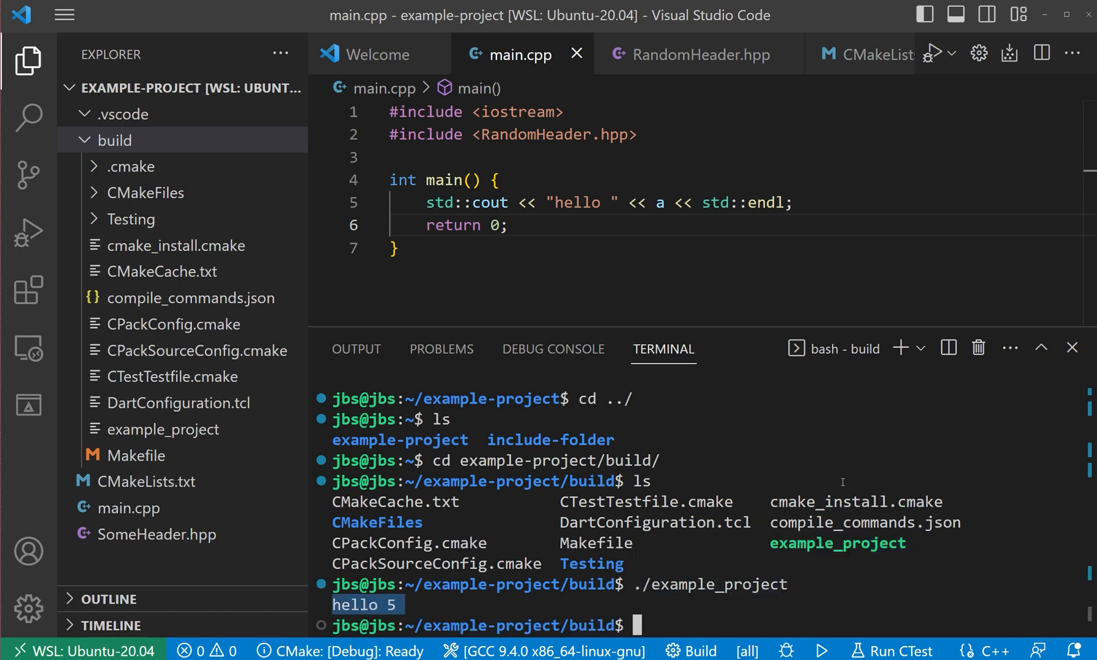
{"action": "left_click", "coordinate": [112, 140]}
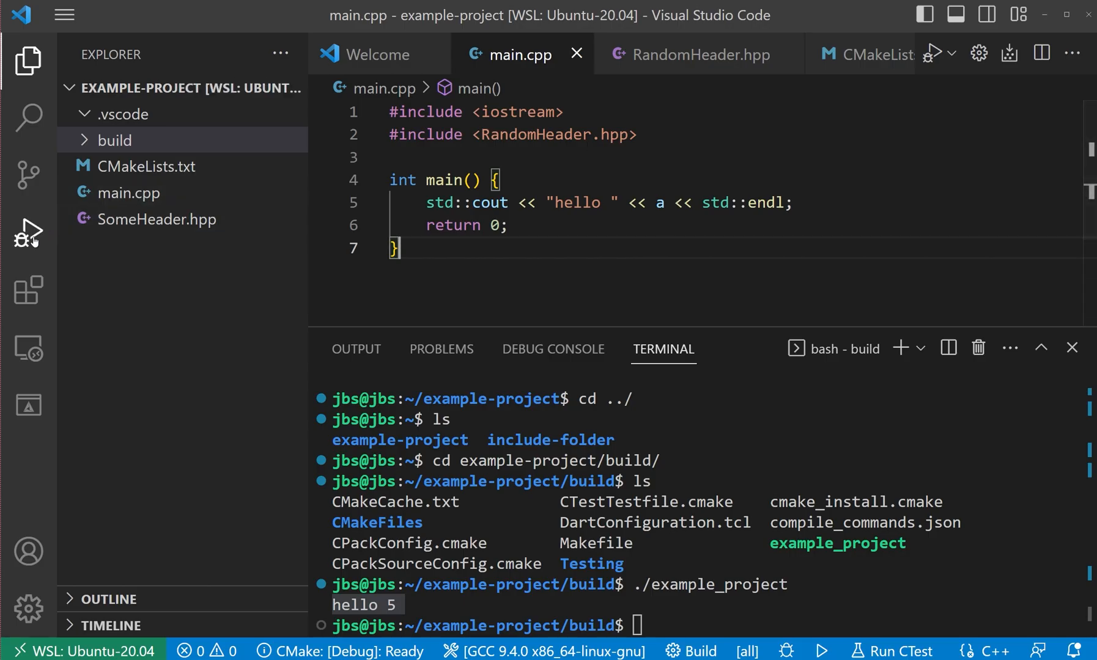
Create a launch.json with a C/C++ (gdb) Launch configuration from Run and Debug
{"action": "left_click", "coordinate": [27, 231]}
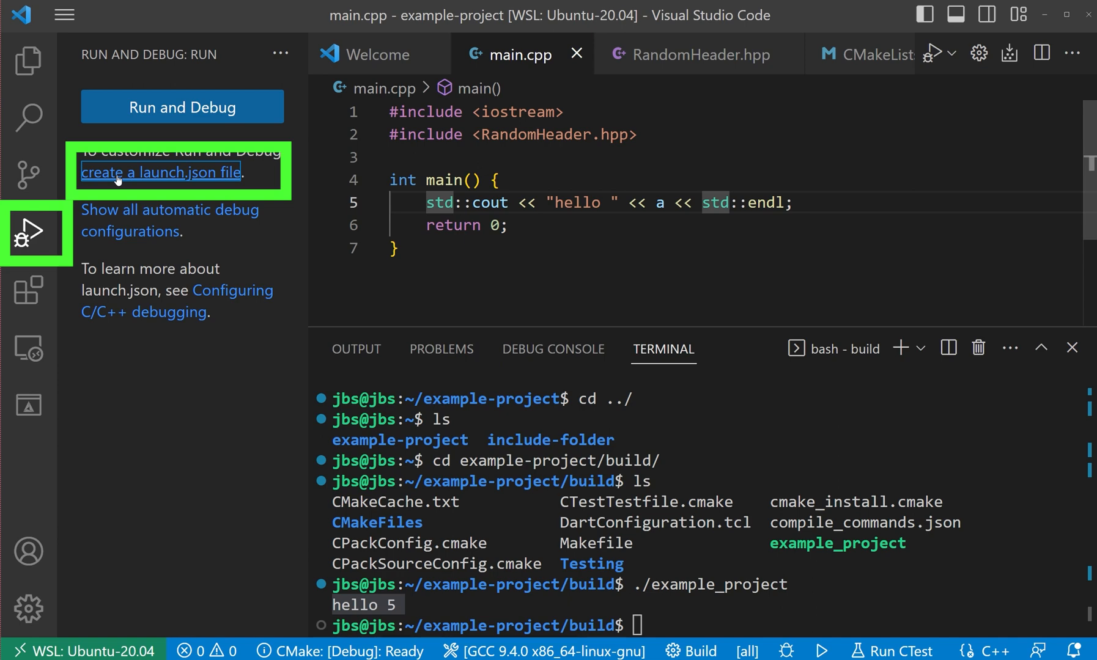
{"action": "left_click", "coordinate": [159, 172]}
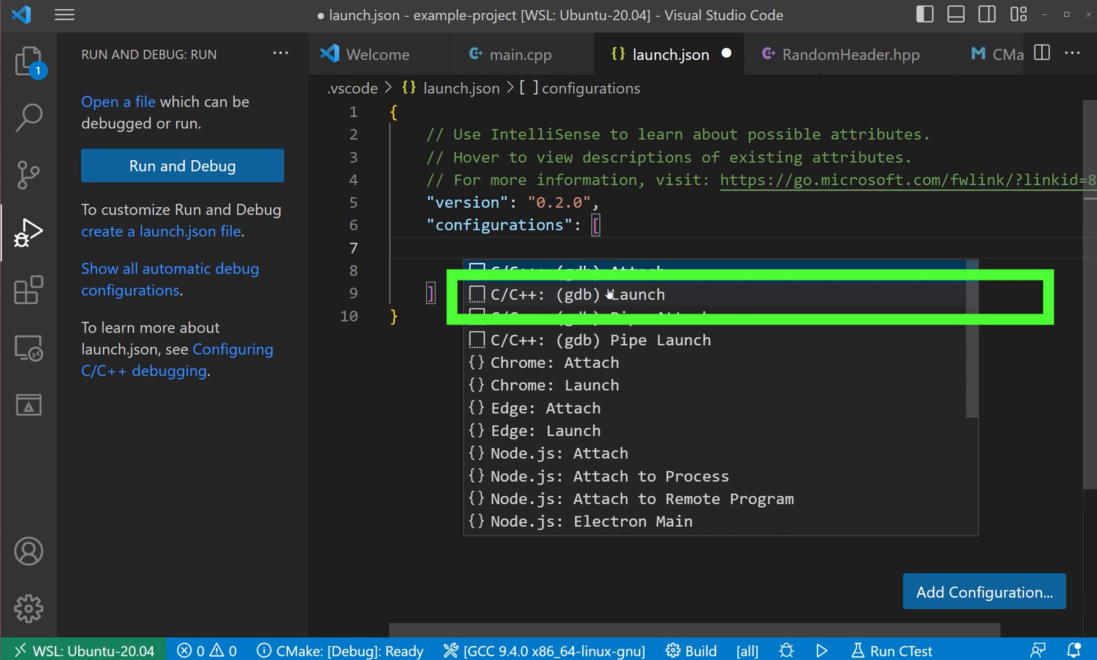
{"action": "left_click", "coordinate": [614, 295]}
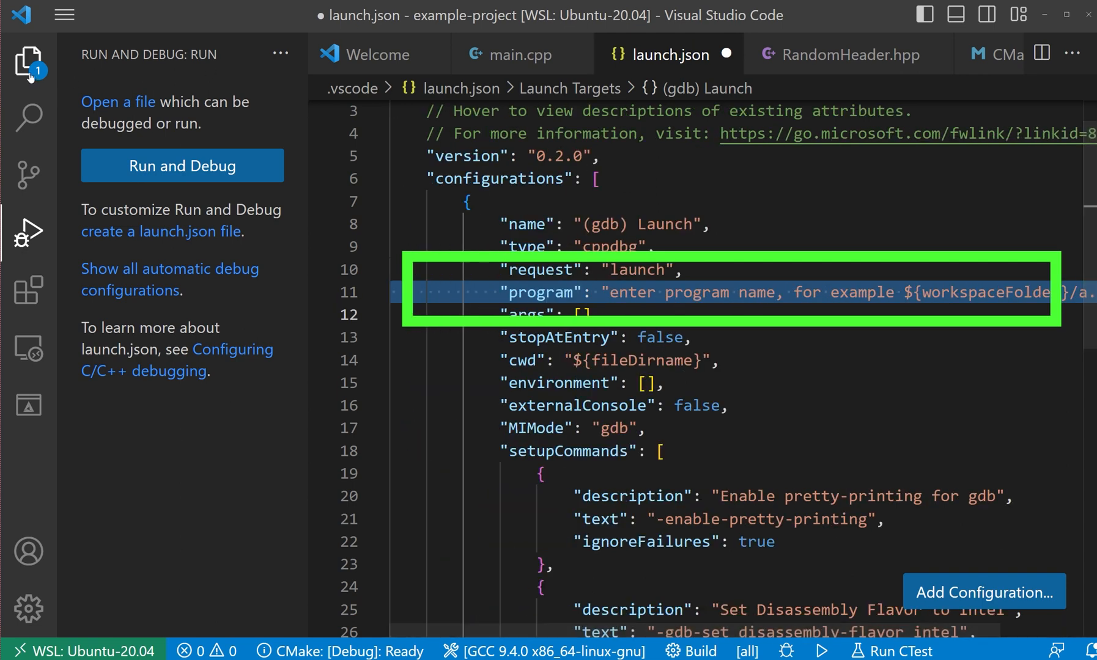
Point the configuration's program at /home/jbs/example-project/build/example_project
{"action": "left_click", "coordinate": [26, 58]}
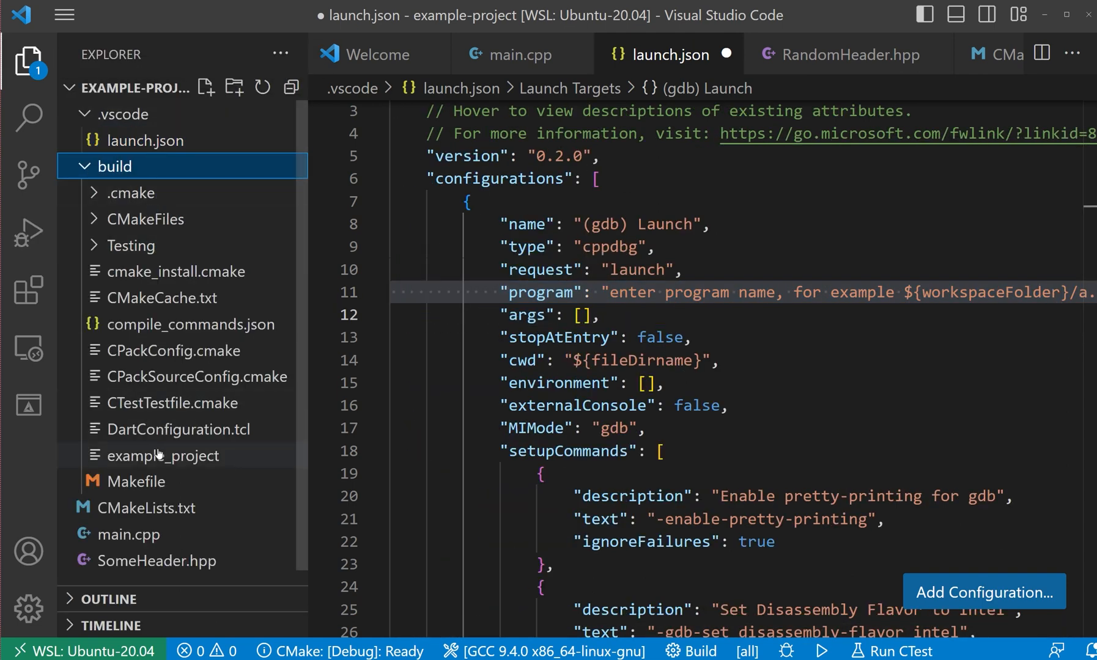
{"action": "right_click", "coordinate": [161, 455]}
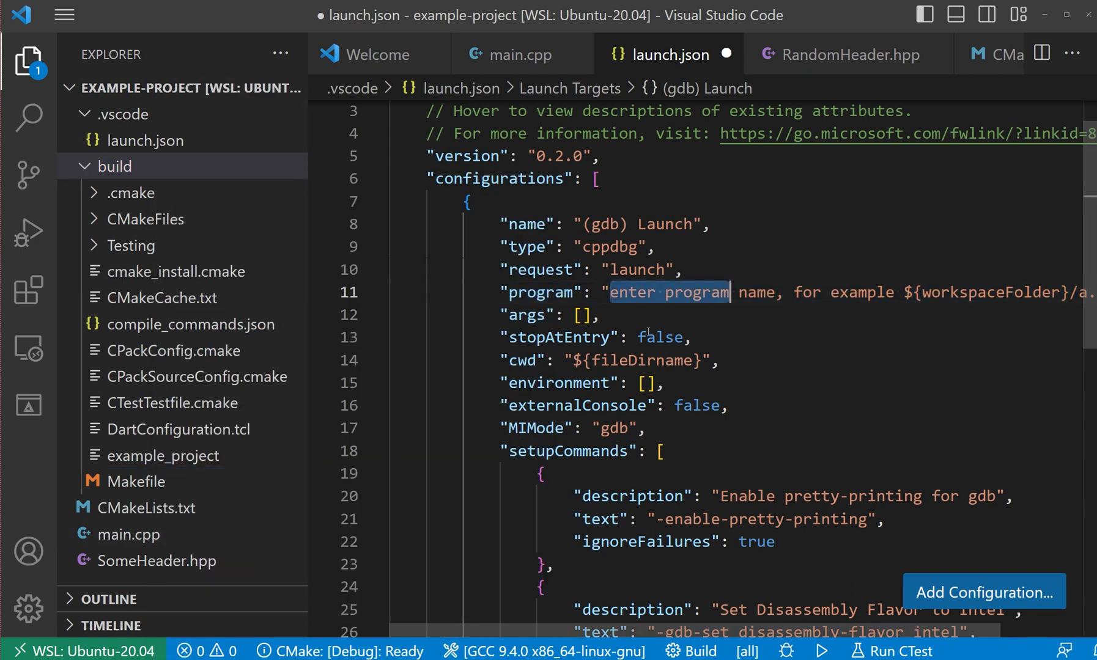
{"action": "type", "text": "/home/jbs/example-project/build/example_project"}
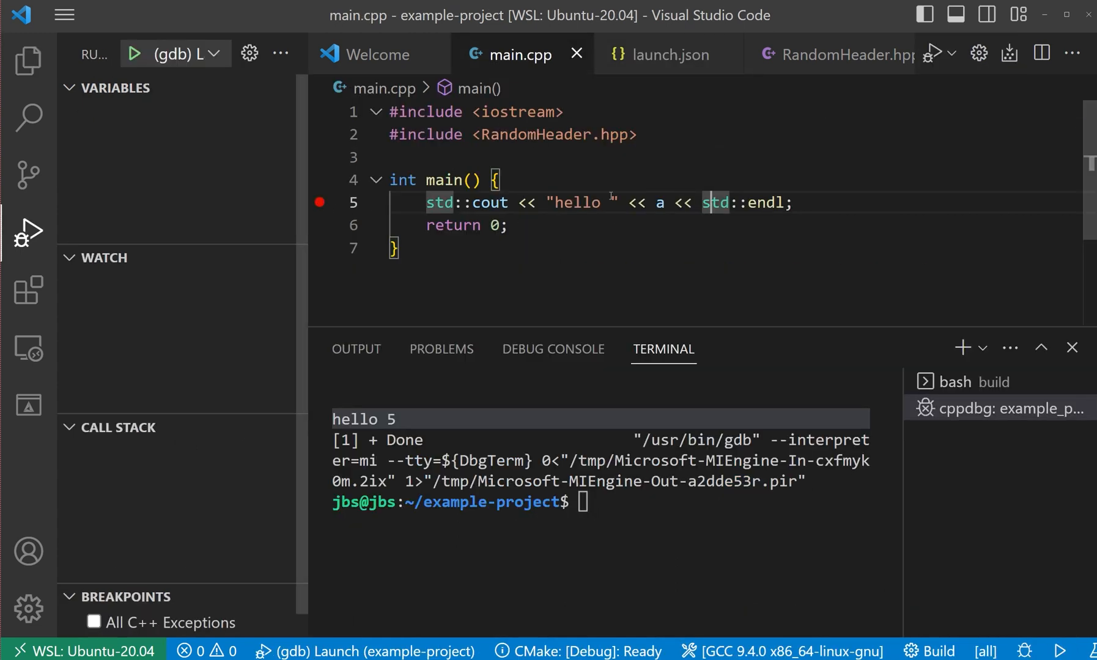
{"action": "mouse_move", "coordinate": [319, 207]}
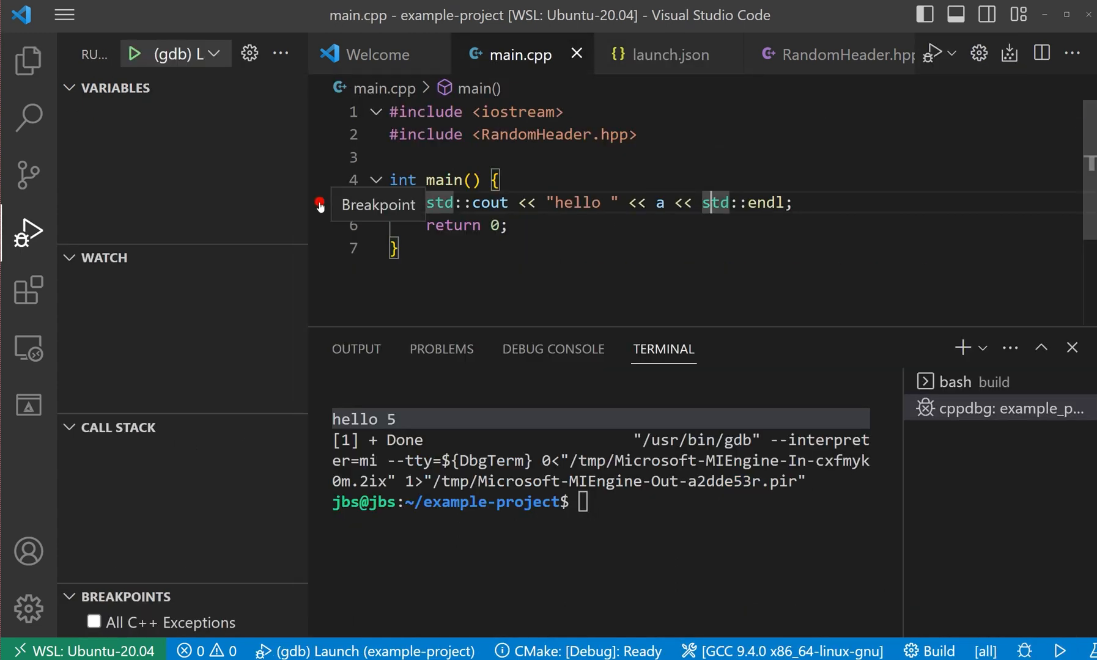
Debug with (gdb) Launch, step over line 5 to line 6, and expand Locals and Registers
{"action": "left_click", "coordinate": [184, 53]}
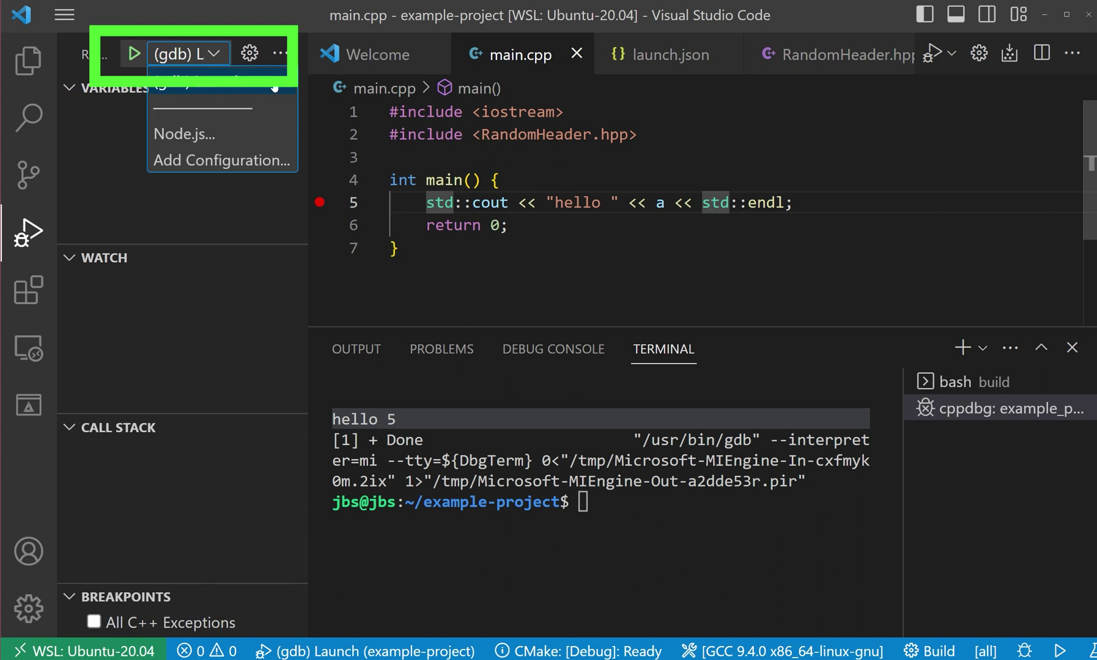
{"action": "left_click", "coordinate": [132, 52]}
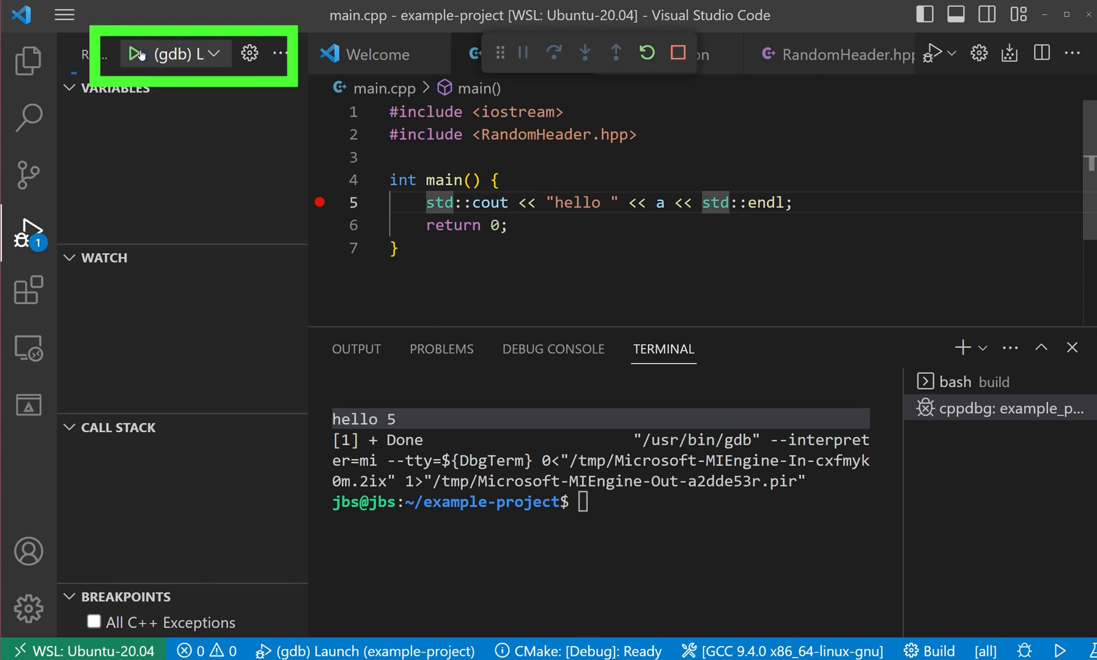
{"action": "left_click", "coordinate": [136, 53]}
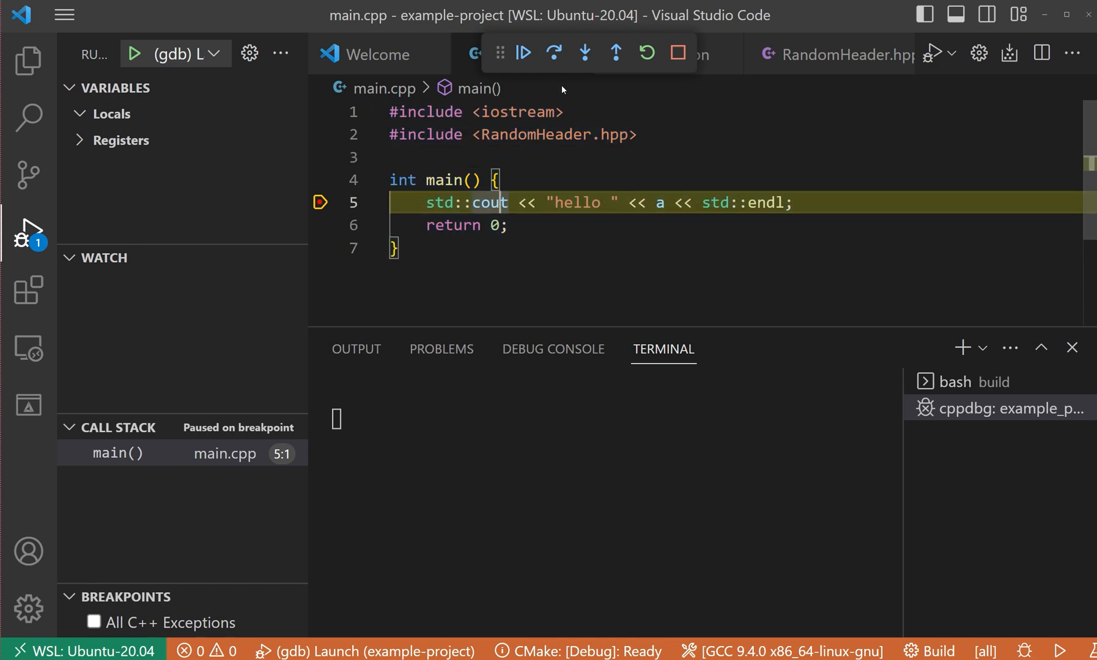
{"action": "left_click", "coordinate": [553, 53]}
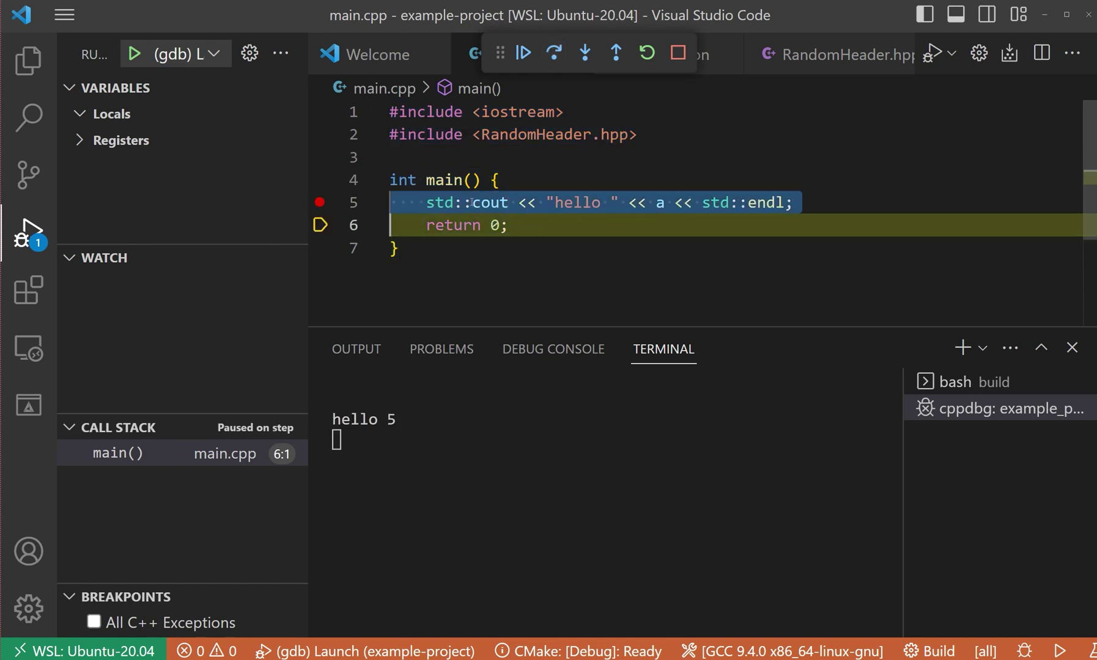
{"action": "left_click", "coordinate": [107, 114]}
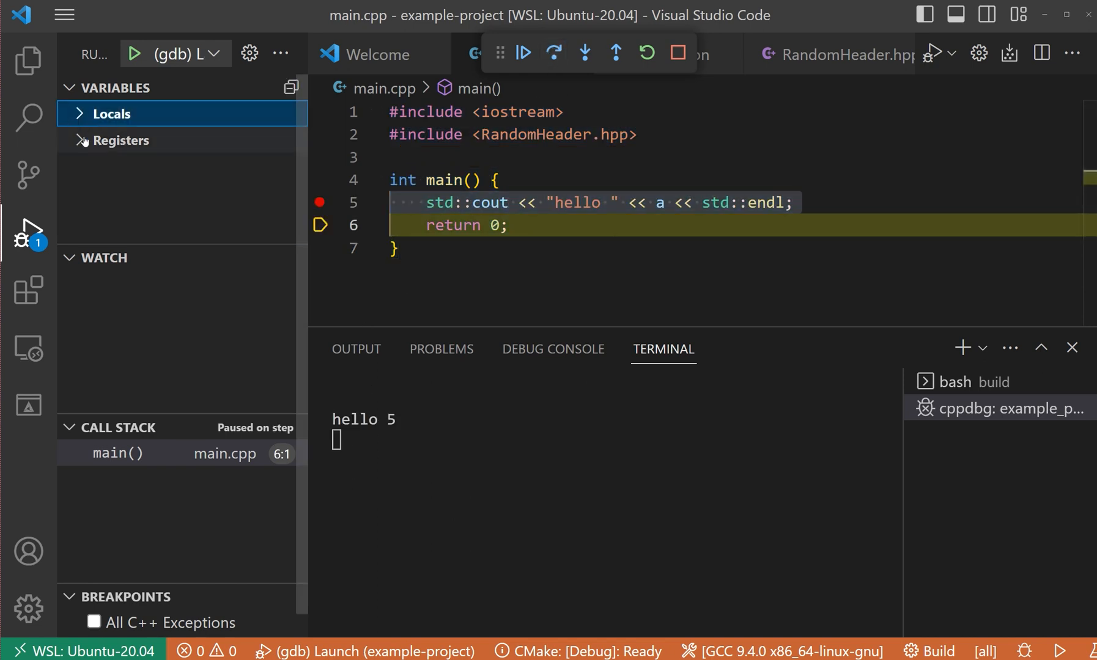
{"action": "left_click", "coordinate": [120, 139]}
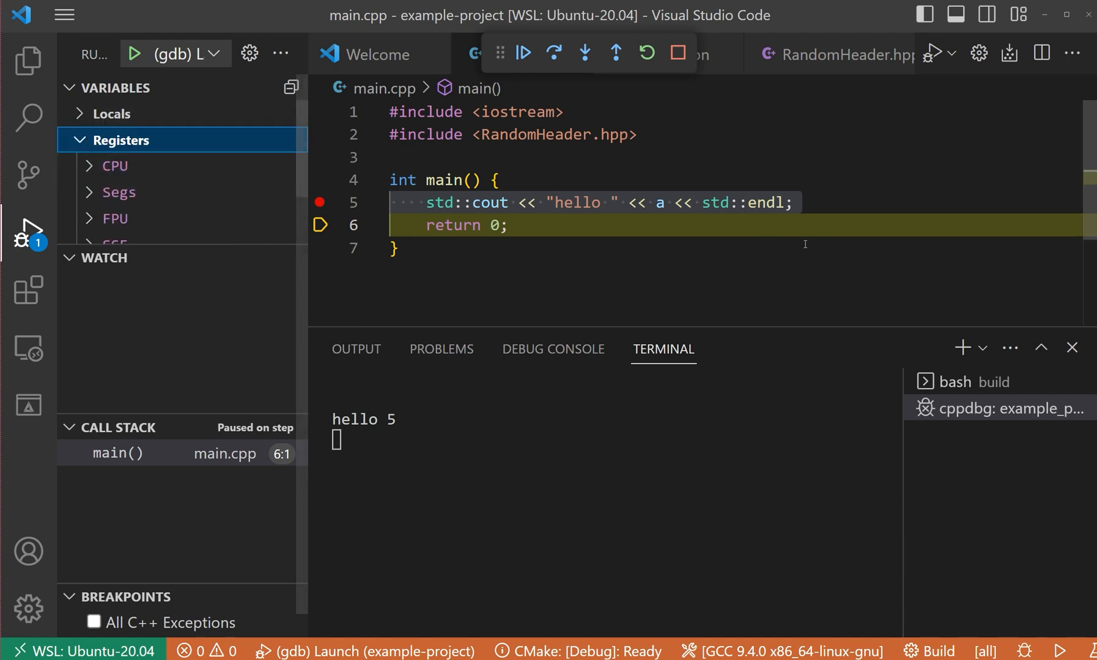
{"action": "mouse_move", "coordinate": [659, 204]}
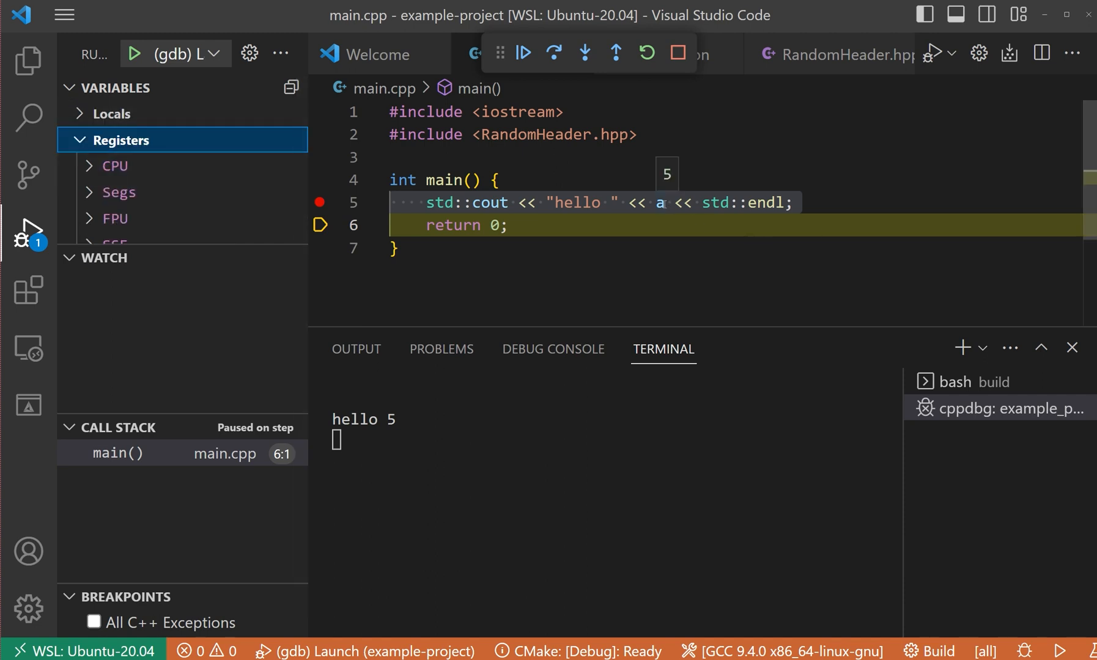
{"action": "mouse_move", "coordinate": [813, 45]}
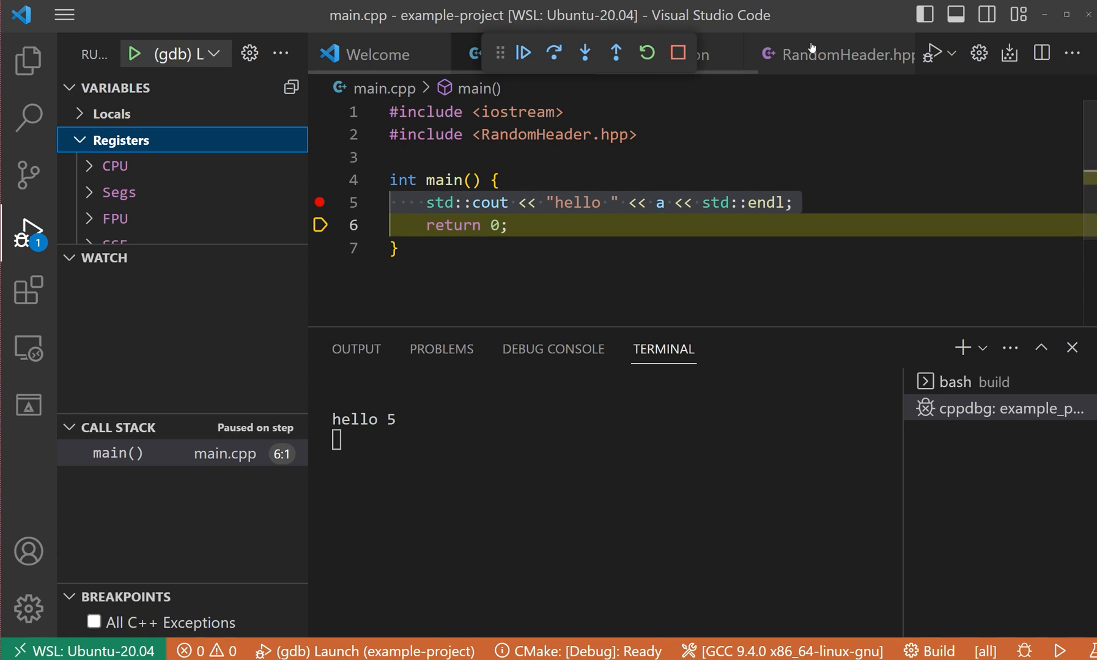